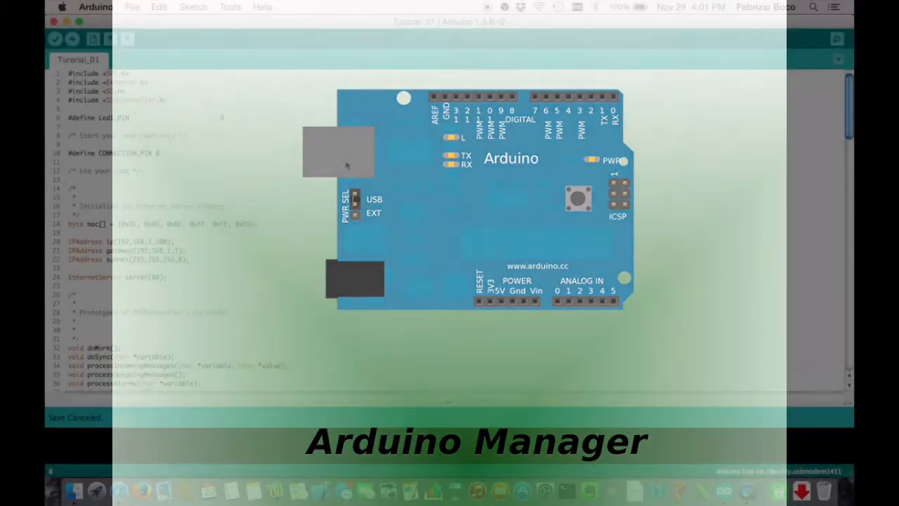
Save the Tutorial_01 sketch under a new 'Tutorial…' name in the Tutorials folder.
{"action": "left_click", "coordinate": [132, 7]}
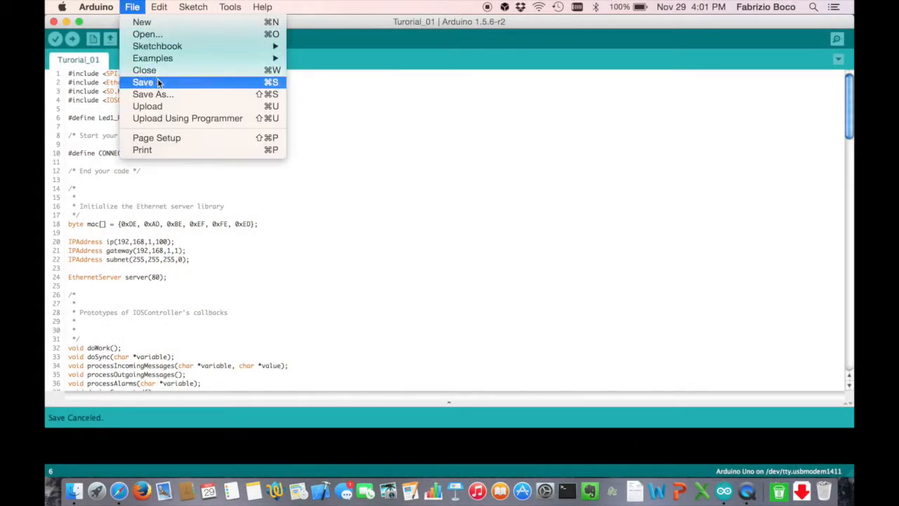
{"action": "left_click", "coordinate": [143, 82]}
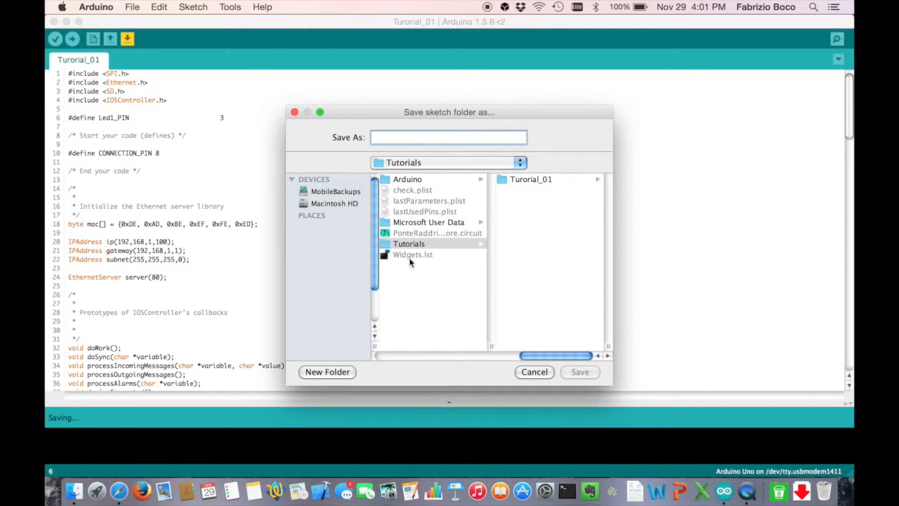
{"action": "type", "text": "Tut"}
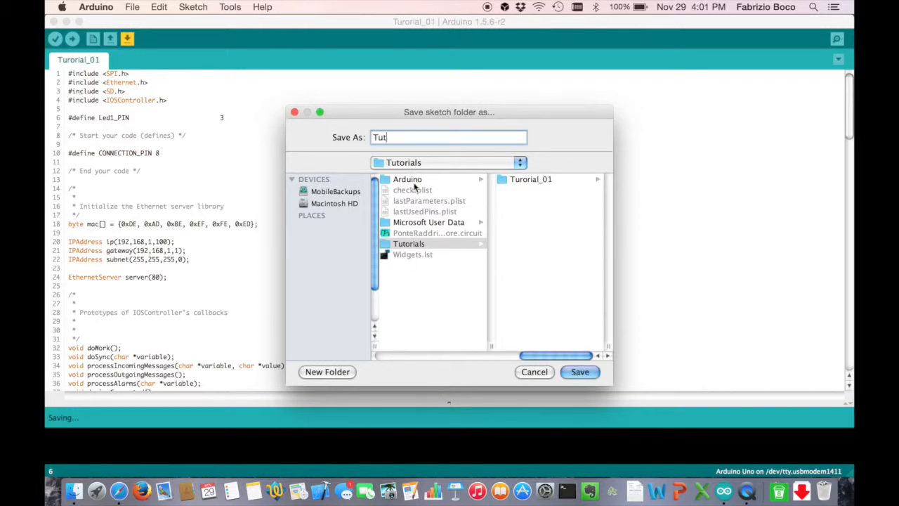
{"action": "type", "text": "orial"}
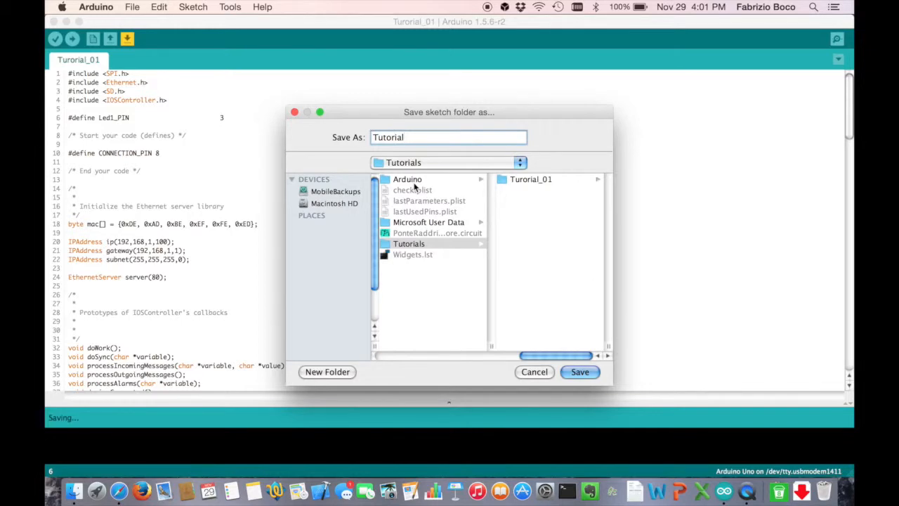
{"action": "left_click", "coordinate": [580, 372]}
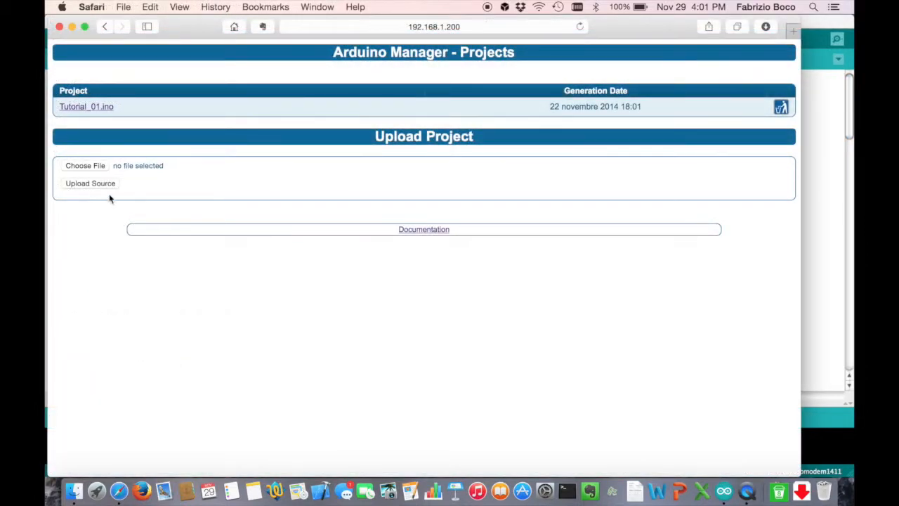
Upload Tutorial_02.ino from the Tutorial_02 folder to Arduino Manager's project list.
{"action": "left_click", "coordinate": [85, 165]}
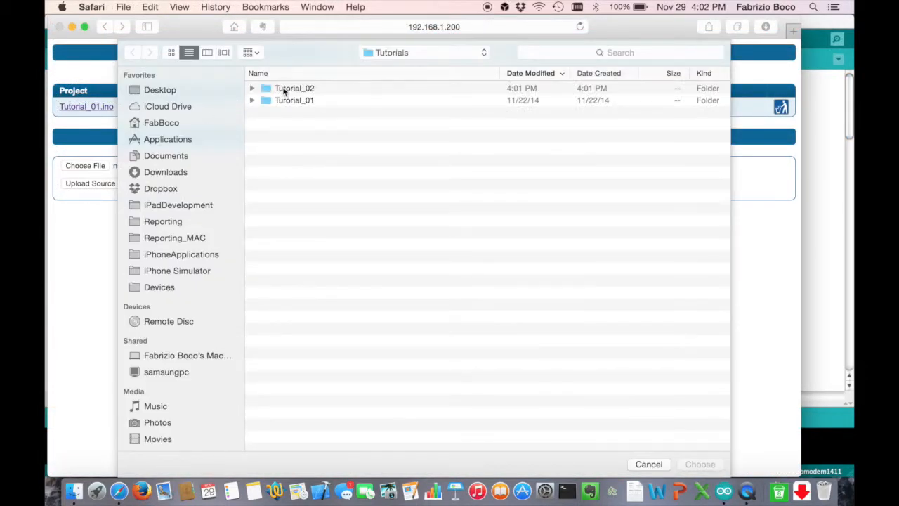
{"action": "left_click", "coordinate": [252, 88]}
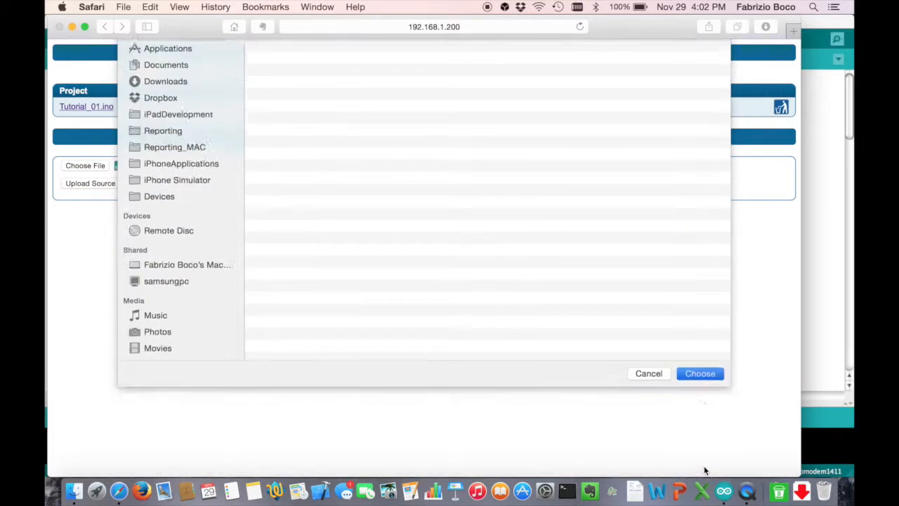
{"action": "left_click", "coordinate": [699, 373]}
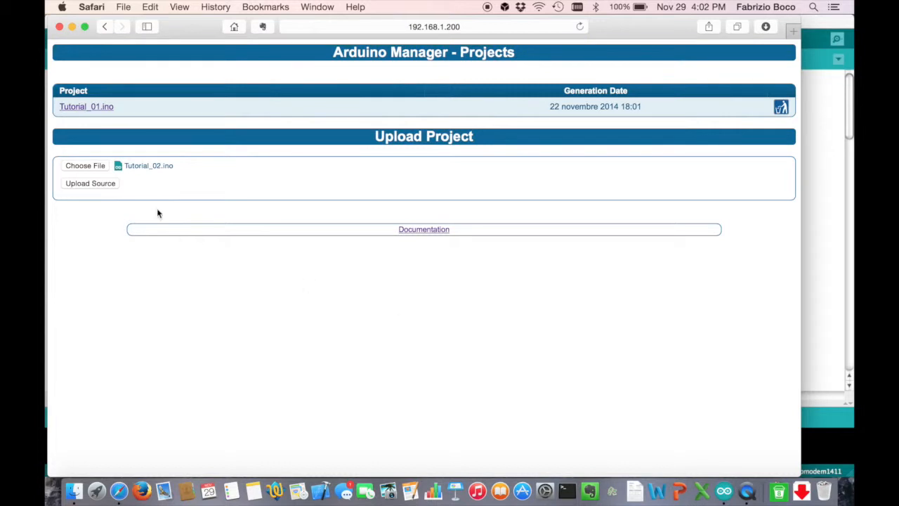
{"action": "left_click", "coordinate": [90, 182]}
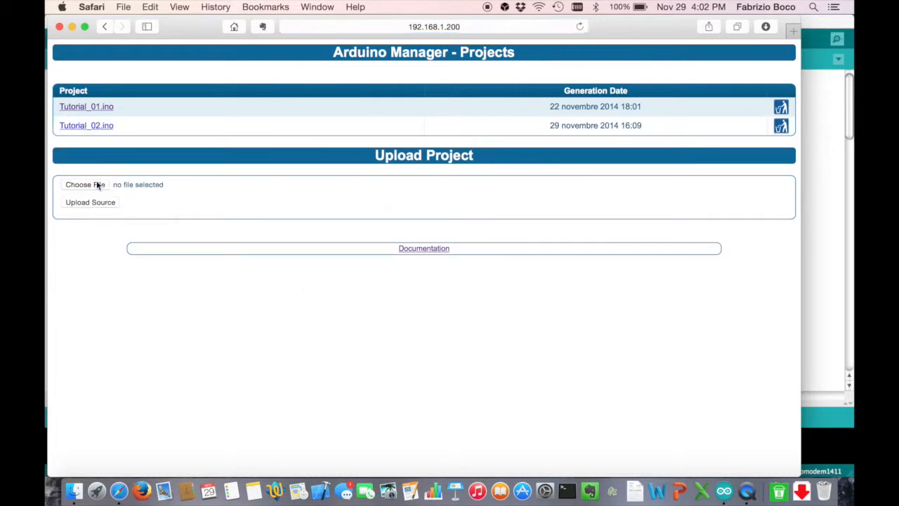
{"action": "mouse_move", "coordinate": [572, 125]}
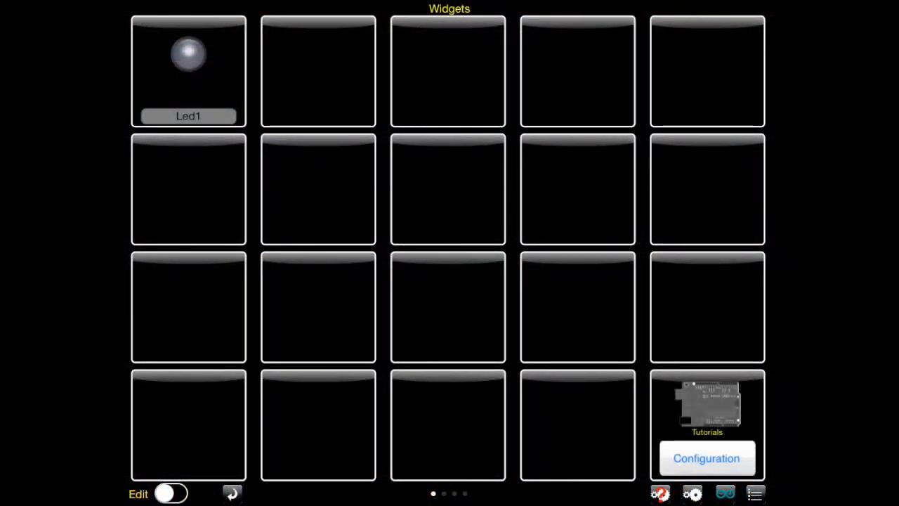
Enable widget editing and add switch widget S1 in the cell beside Led1.
{"action": "left_click", "coordinate": [171, 493]}
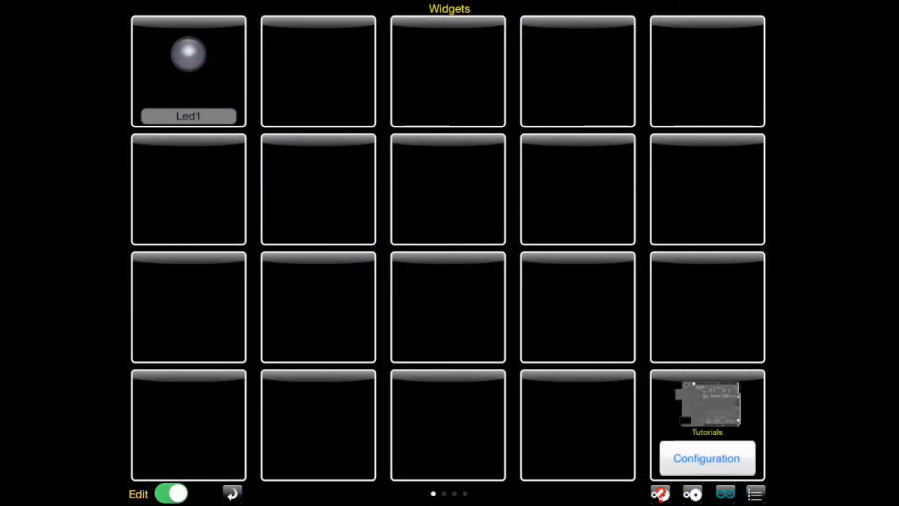
{"action": "left_click", "coordinate": [317, 70]}
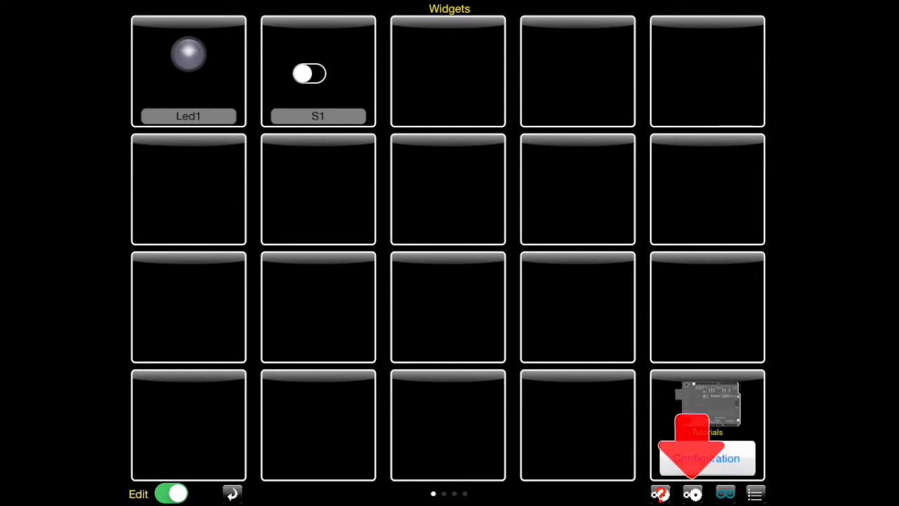
Set the code generation Project Name to Tutorial_02 and accept the parameters.
{"action": "left_click", "coordinate": [706, 458]}
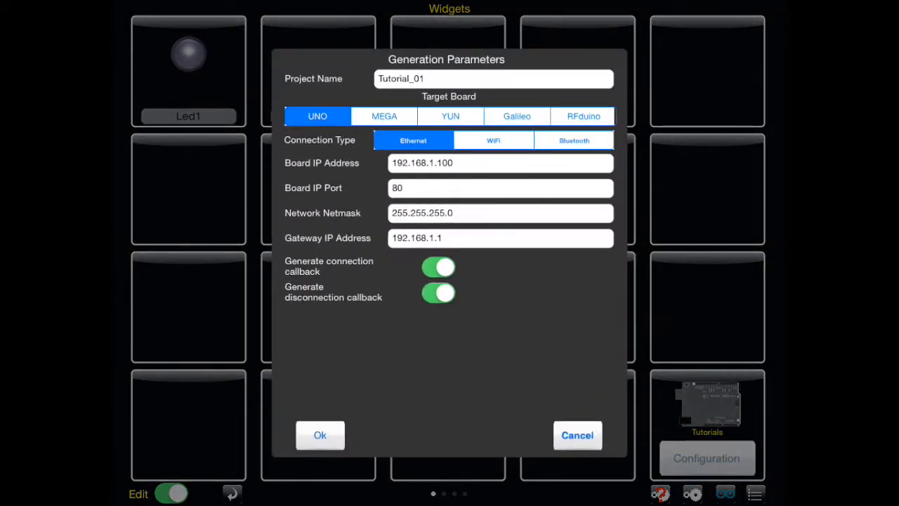
{"action": "left_click", "coordinate": [492, 79]}
{"action": "type", "text": "2"}
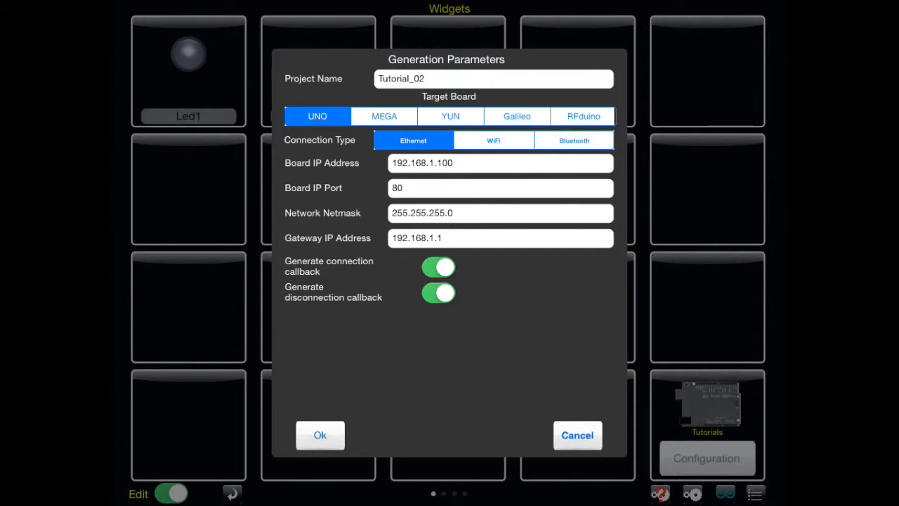
{"action": "left_click", "coordinate": [319, 435]}
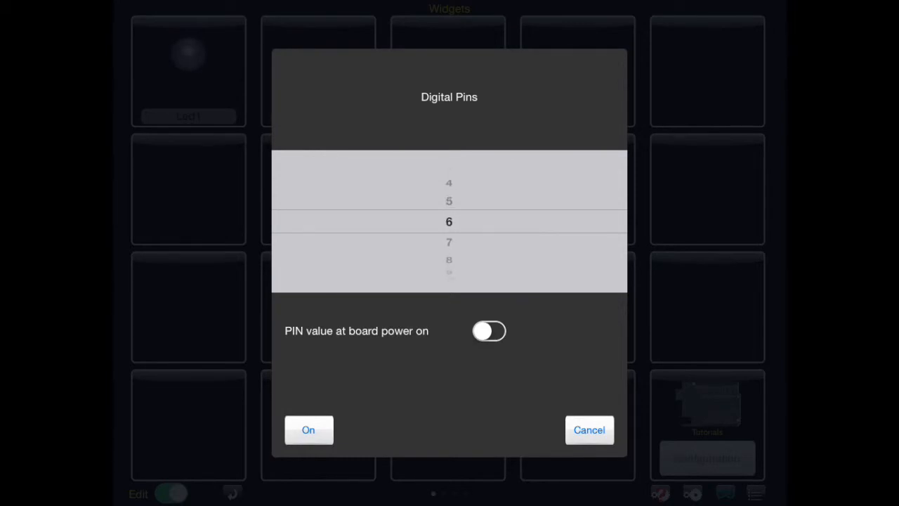
Assign S1 to pin 6, then open the regenerated Tutorial_02.ino at its S1 callbacks.
{"action": "left_click", "coordinate": [309, 429]}
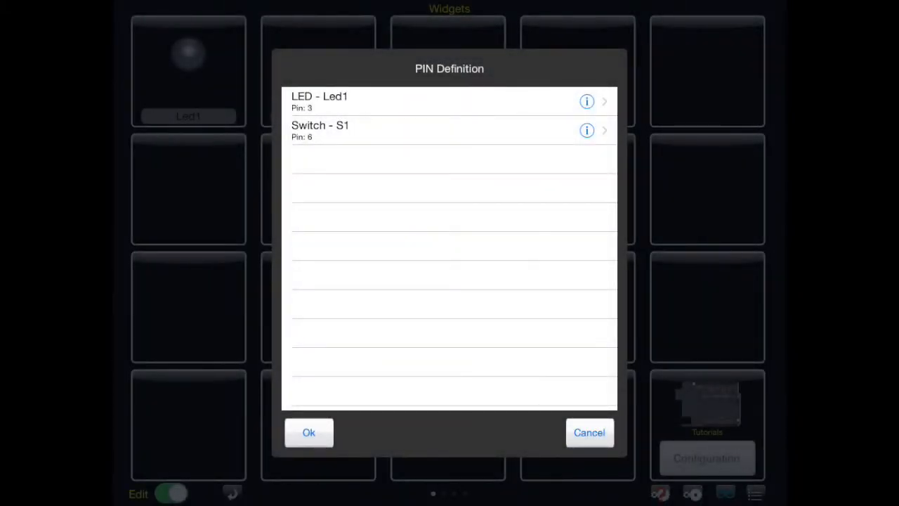
{"action": "left_click", "coordinate": [308, 432]}
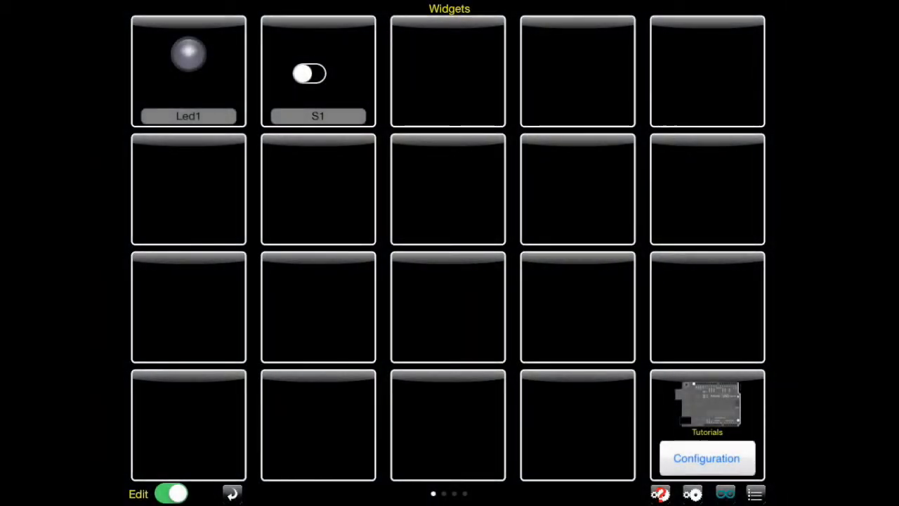
{"action": "left_click", "coordinate": [706, 457]}
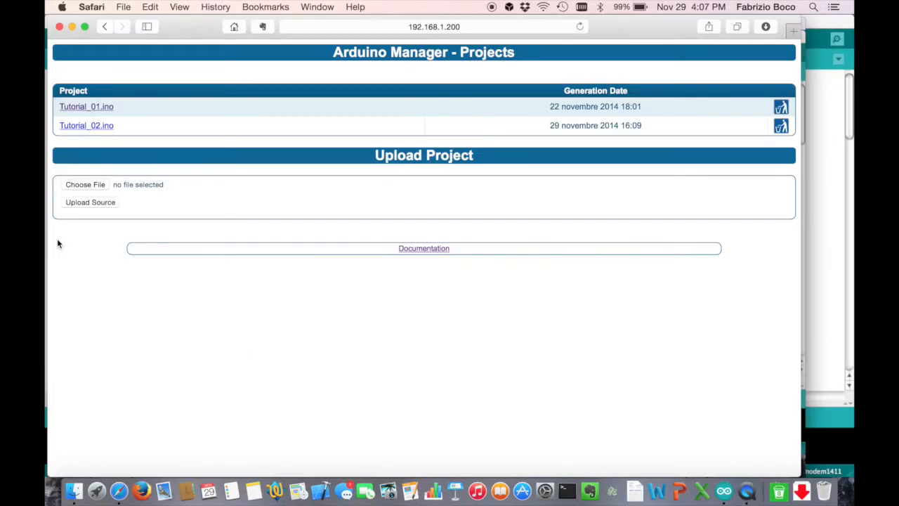
{"action": "mouse_move", "coordinate": [100, 133]}
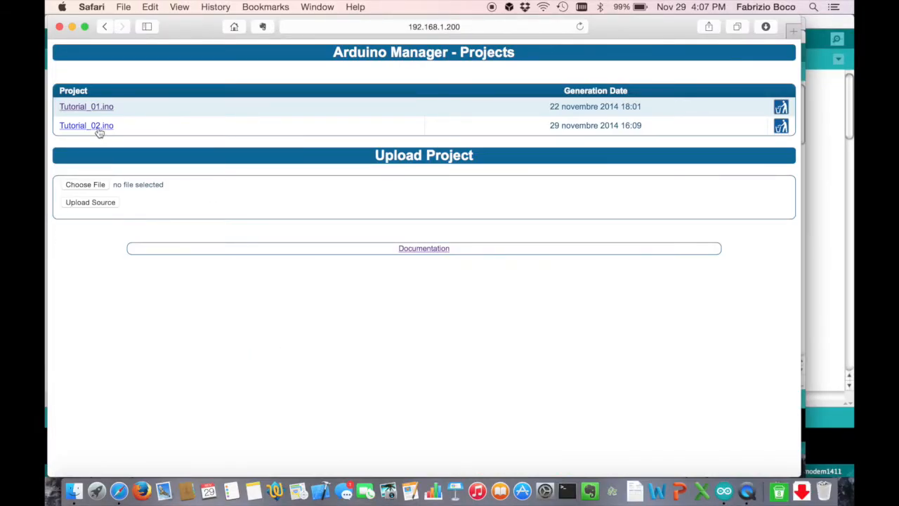
{"action": "left_click", "coordinate": [86, 125]}
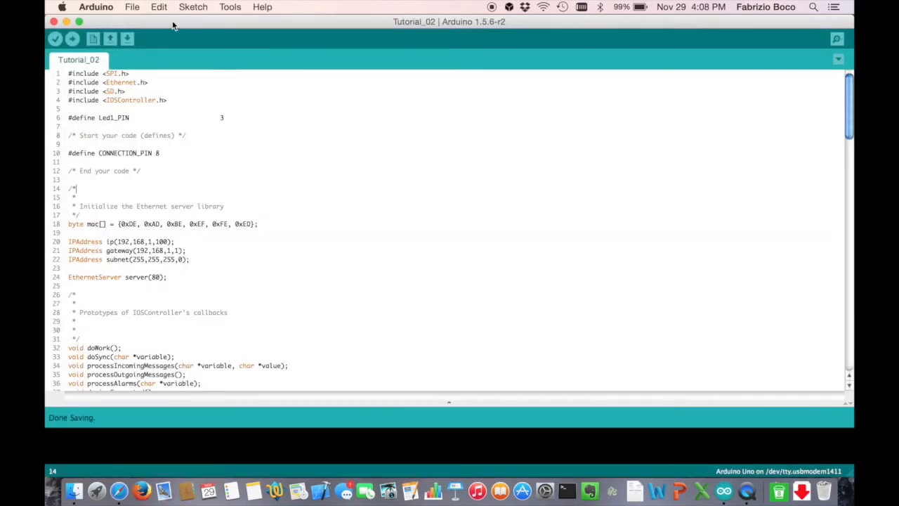
{"action": "scroll", "scroll_direction": "down", "scroll_amount": 3}
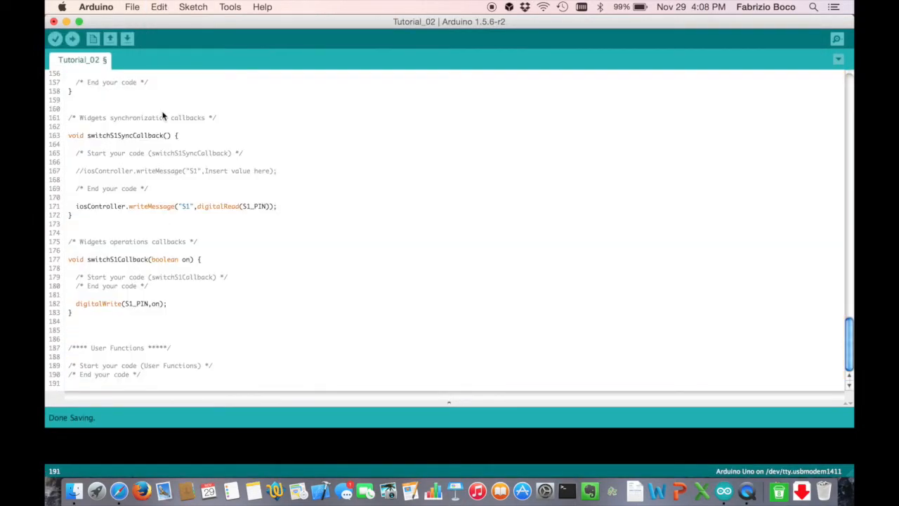